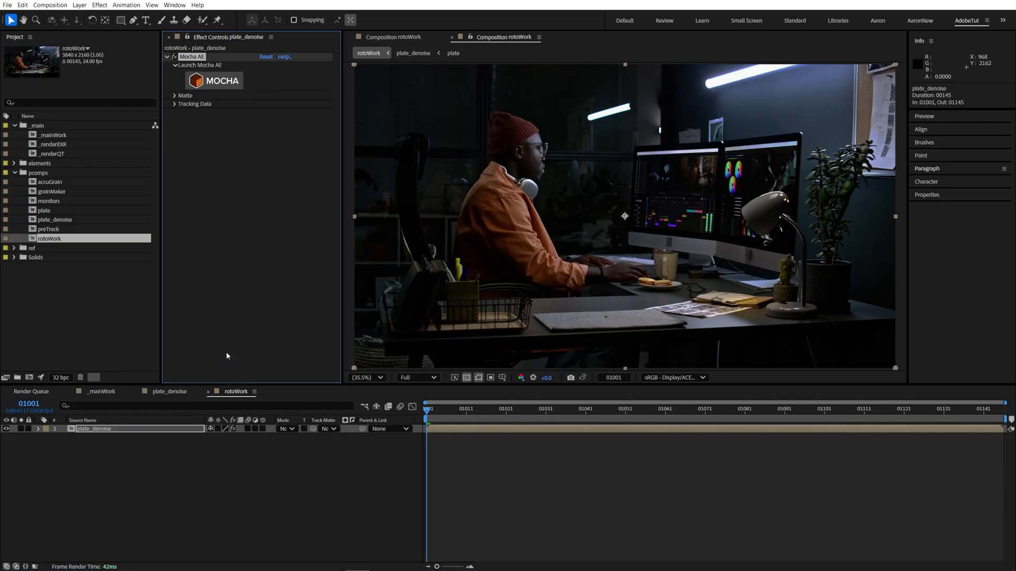
Launch Mocha AE from the effect controls of the plate_denoise layer.
click(213, 81)
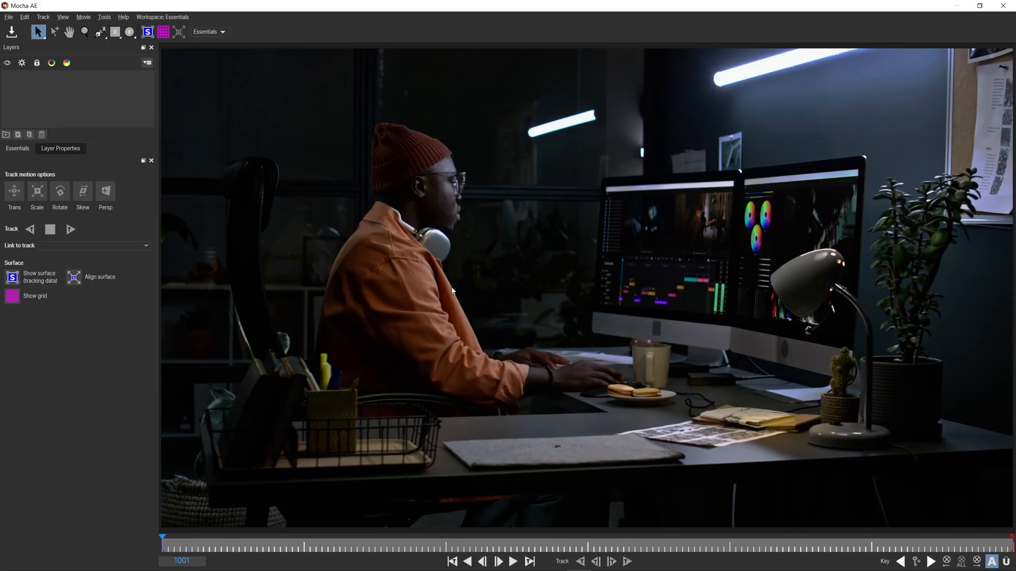
Switch Mocha to the Classic workspace and track the roto layers.
click(207, 32)
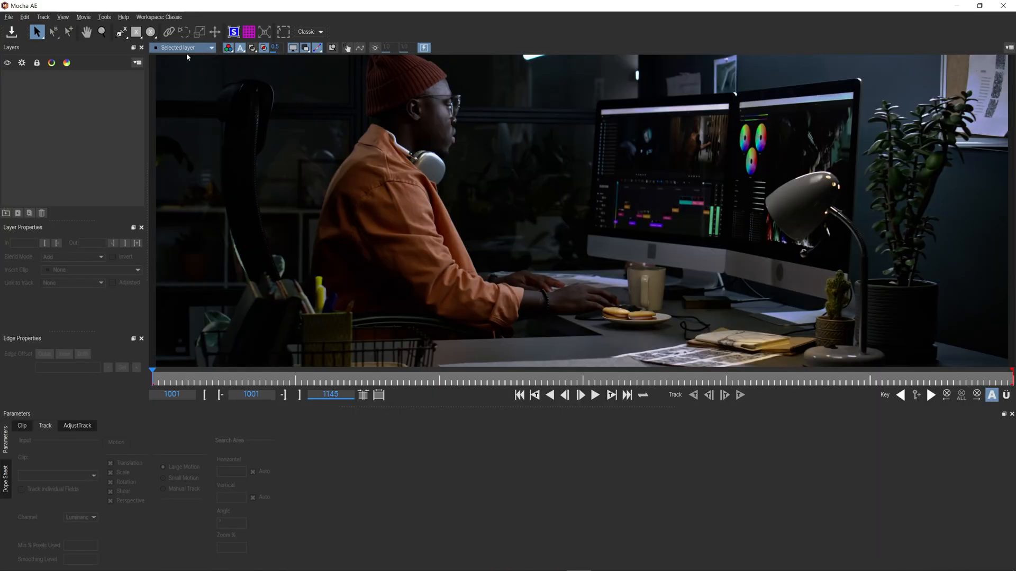
click(593, 395)
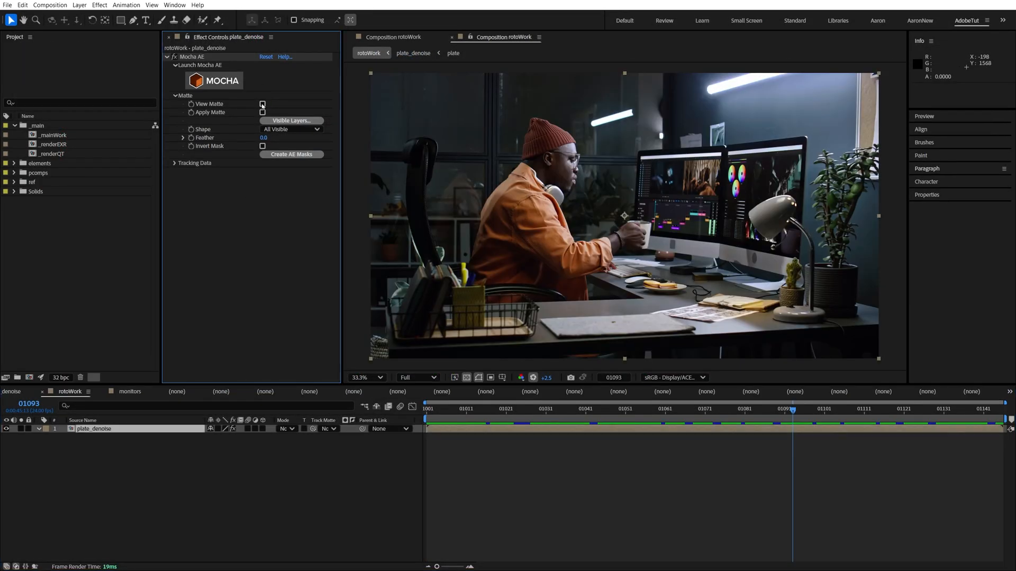
Preview the Mocha matte and create a new red solid layer.
click(263, 104)
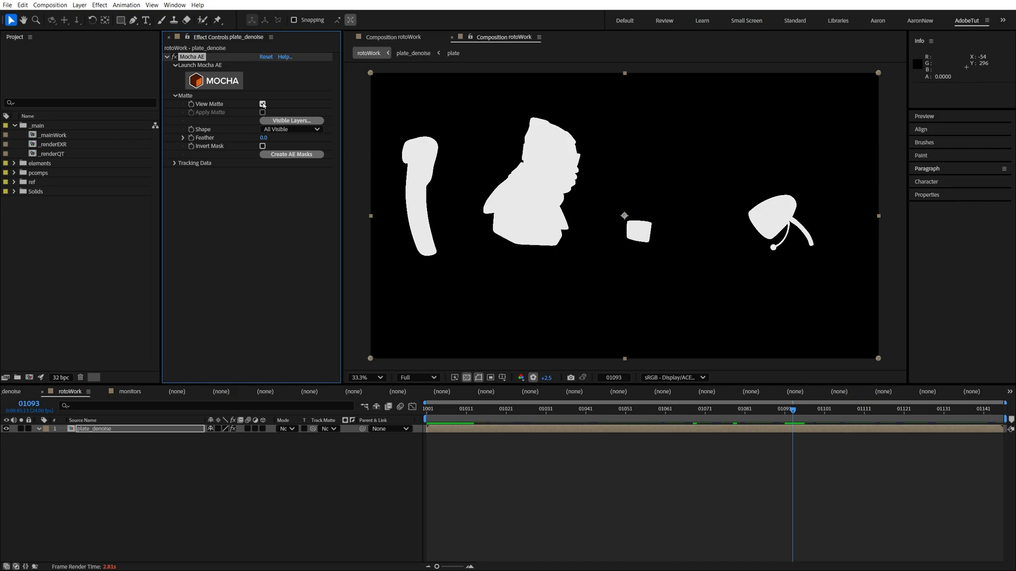
key(ctrl+y)
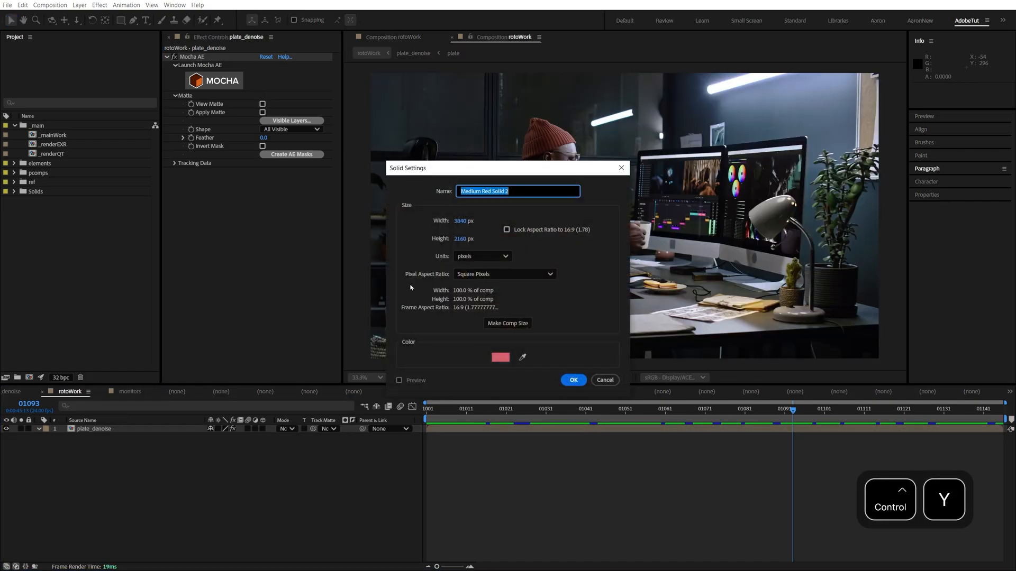
click(572, 380)
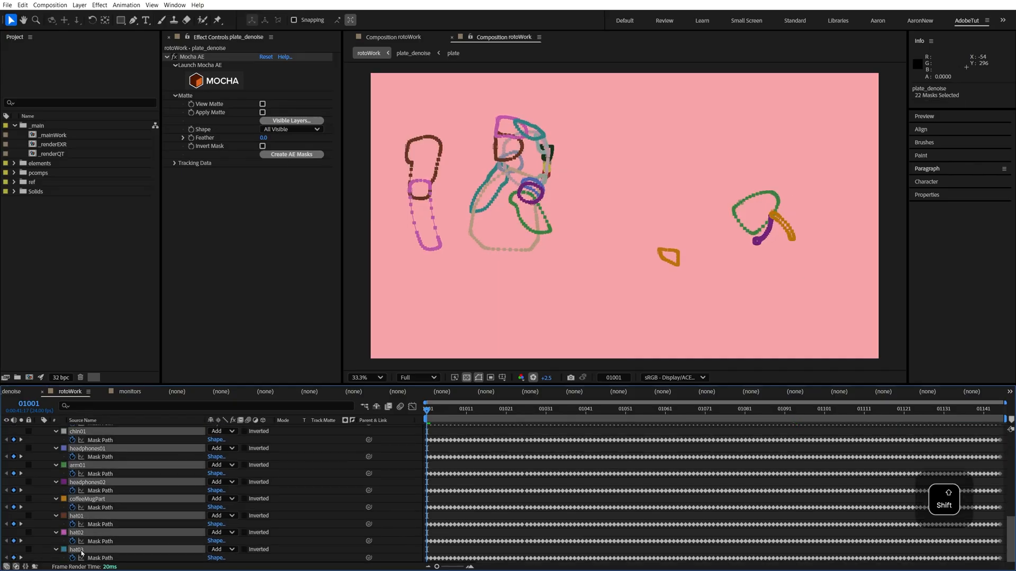
Paste the Mocha roto masks onto the red solid and check them at a later frame.
key(ctrl+v)
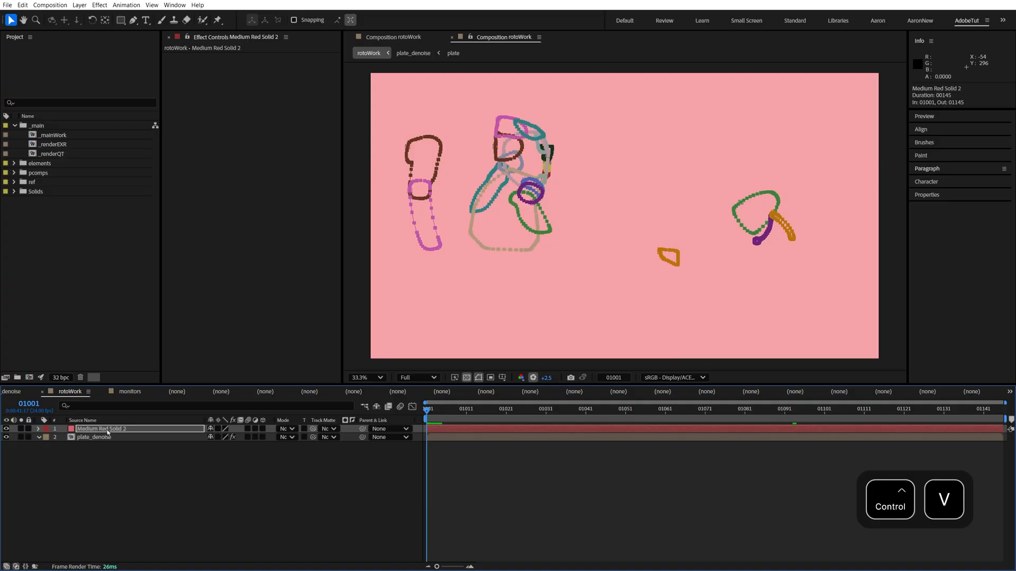
click(677, 409)
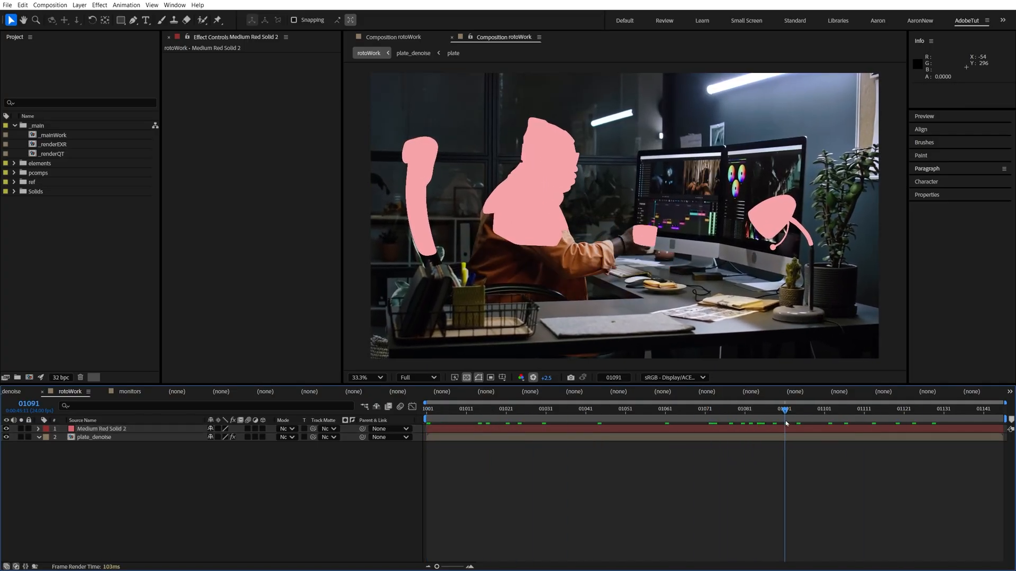
Copy the 3D Tracker Camera and Track Null 20 from the monitors comp into rotoWork.
click(14, 172)
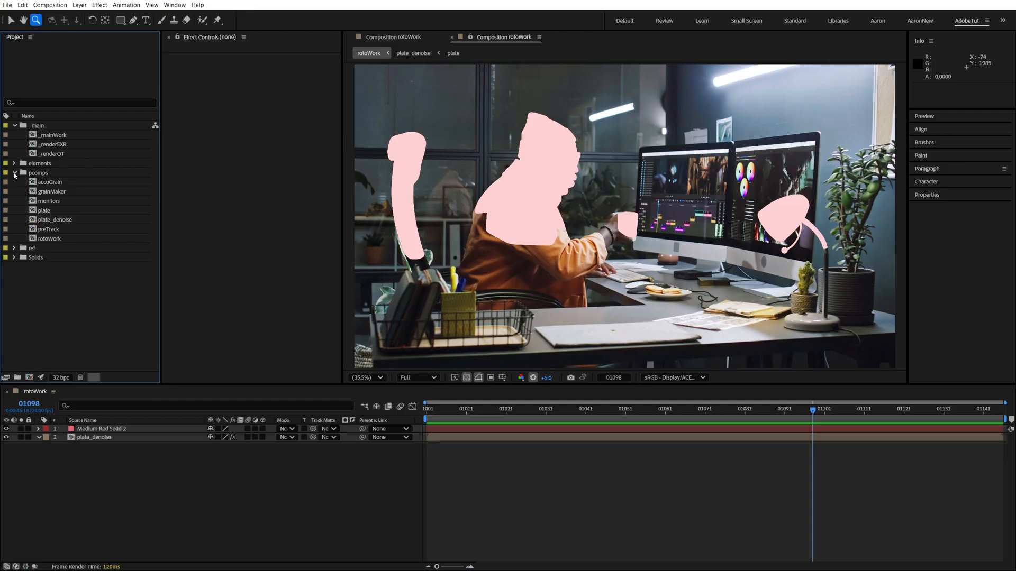
double_click(49, 201)
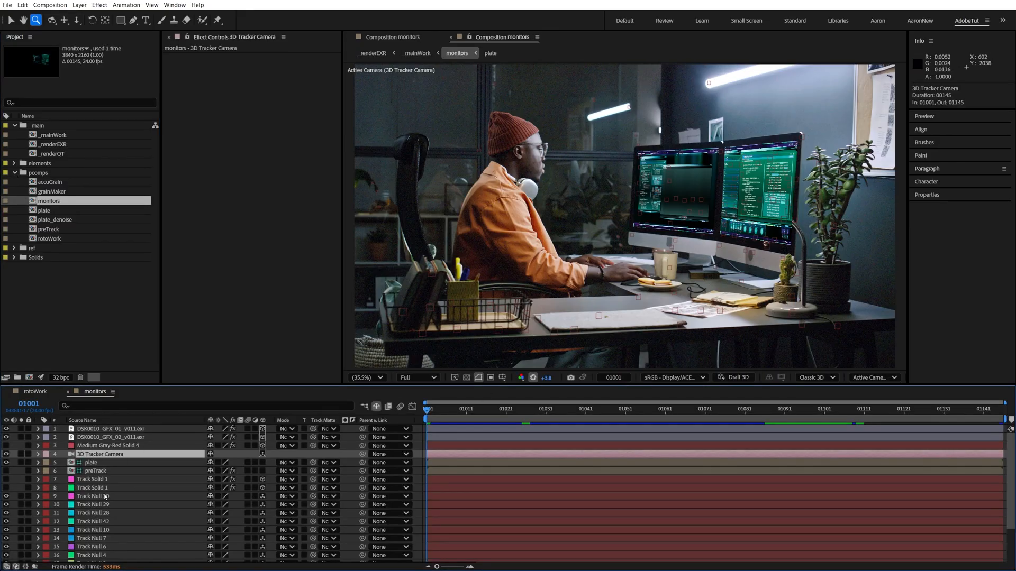
click(34, 392)
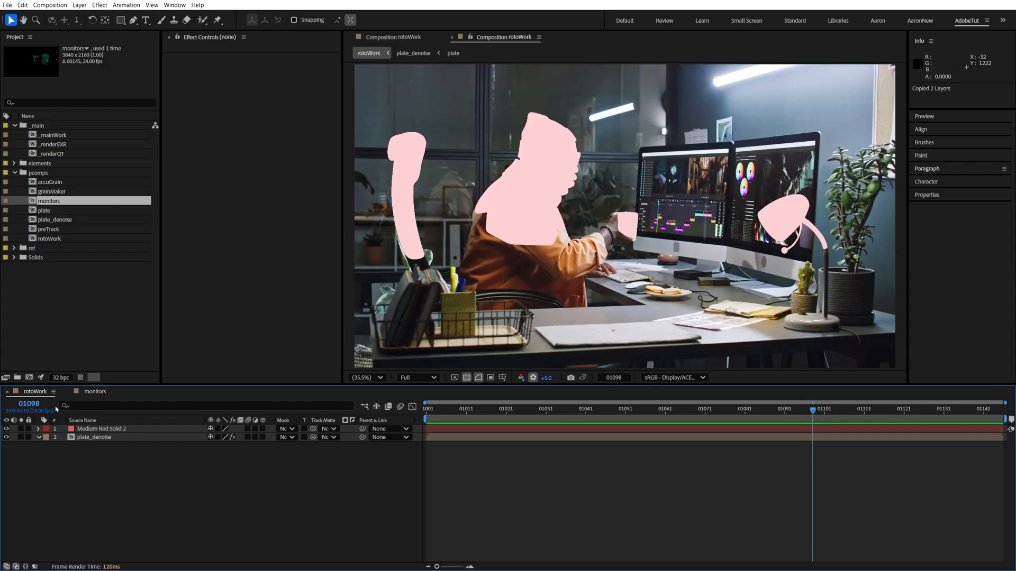
key(ctrl+v)
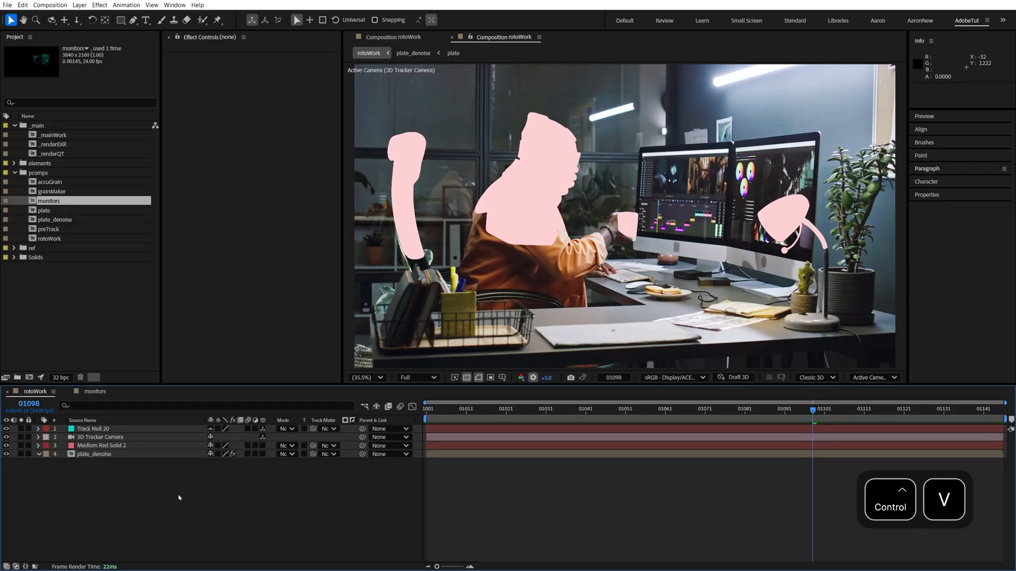
Create a new solid layer for the monitor and wall roto masks.
key(ctrl+y)
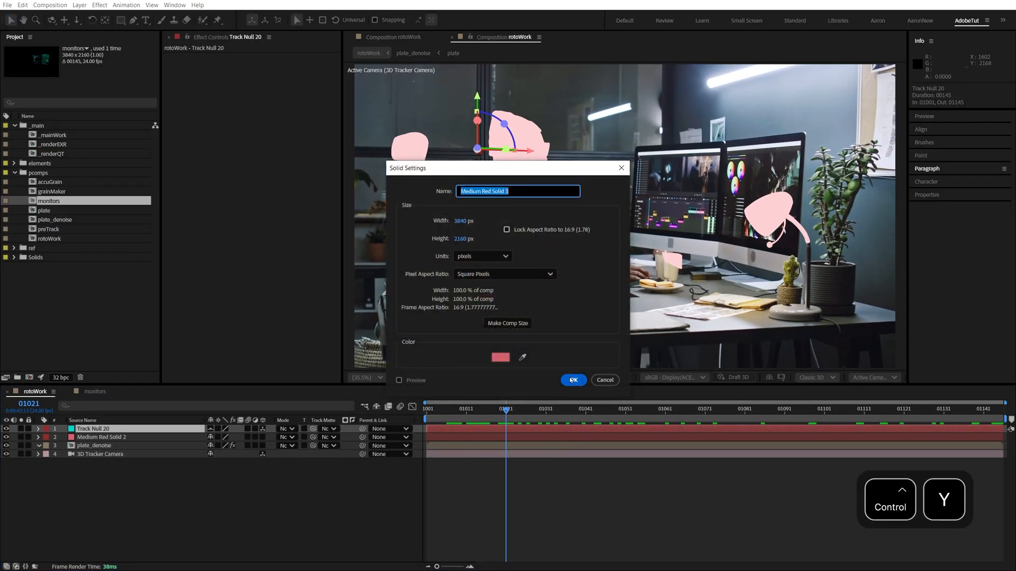
click(572, 380)
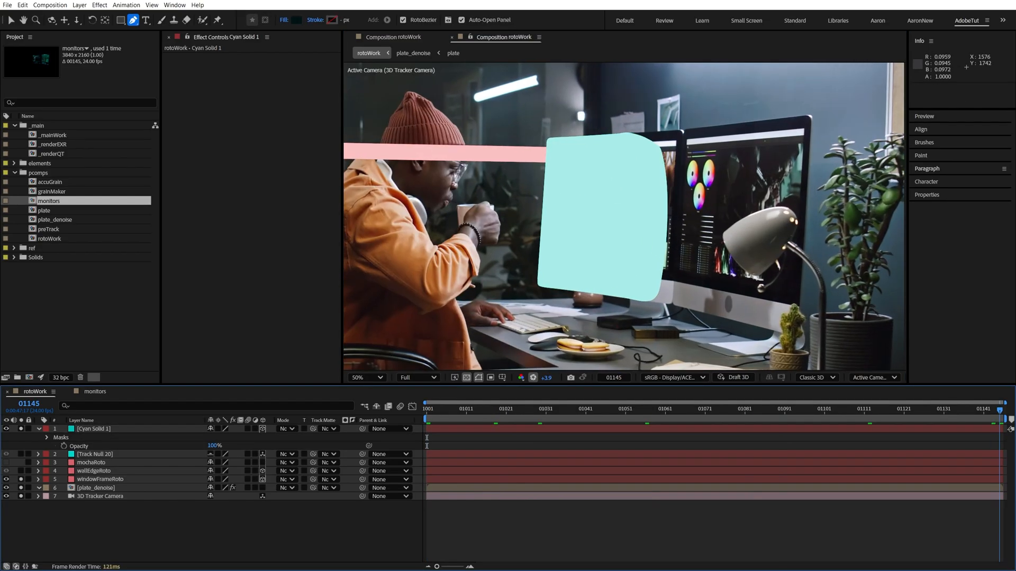
Return to rotoWork and view the 3D scene from the Top view.
click(290, 398)
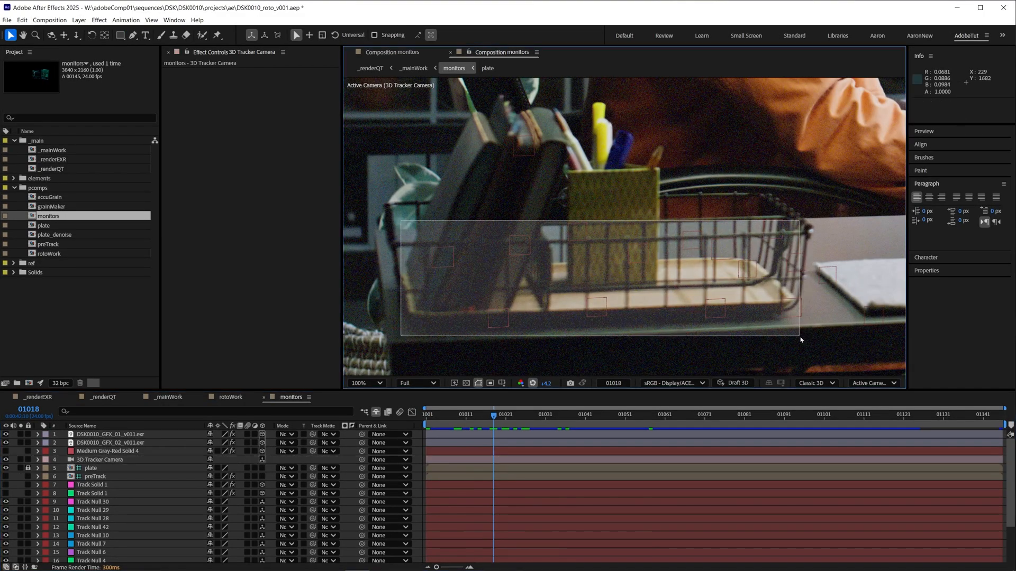
click(871, 383)
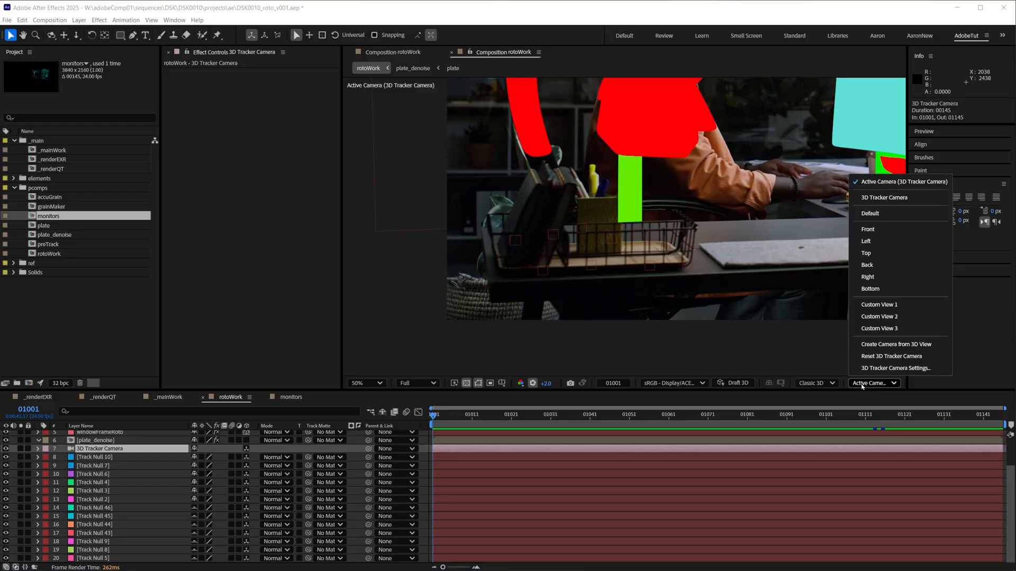
click(865, 253)
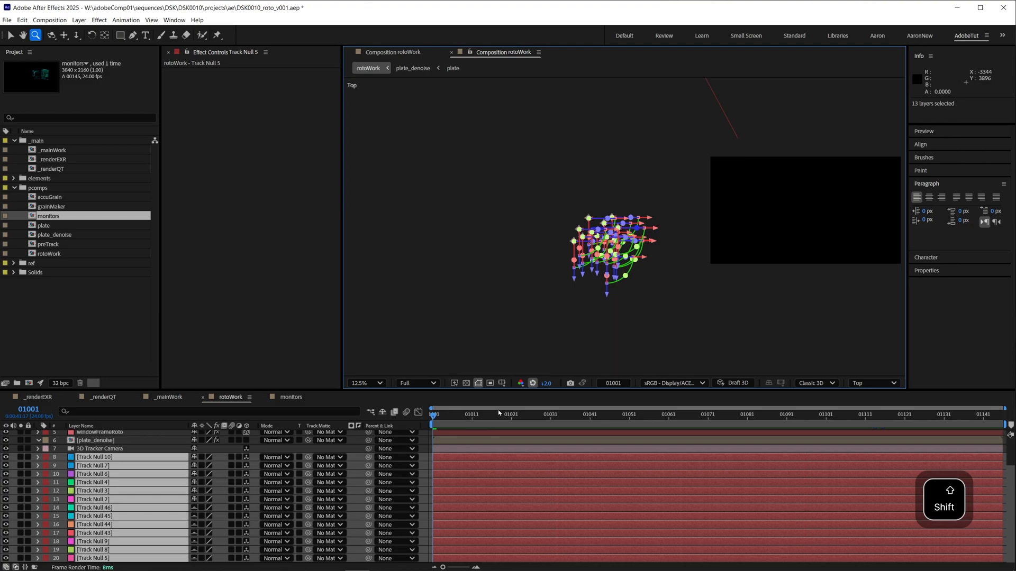
Position the cyan 3D solid at the track null and mask it around the wire basket as basketRoto.
click(92, 456)
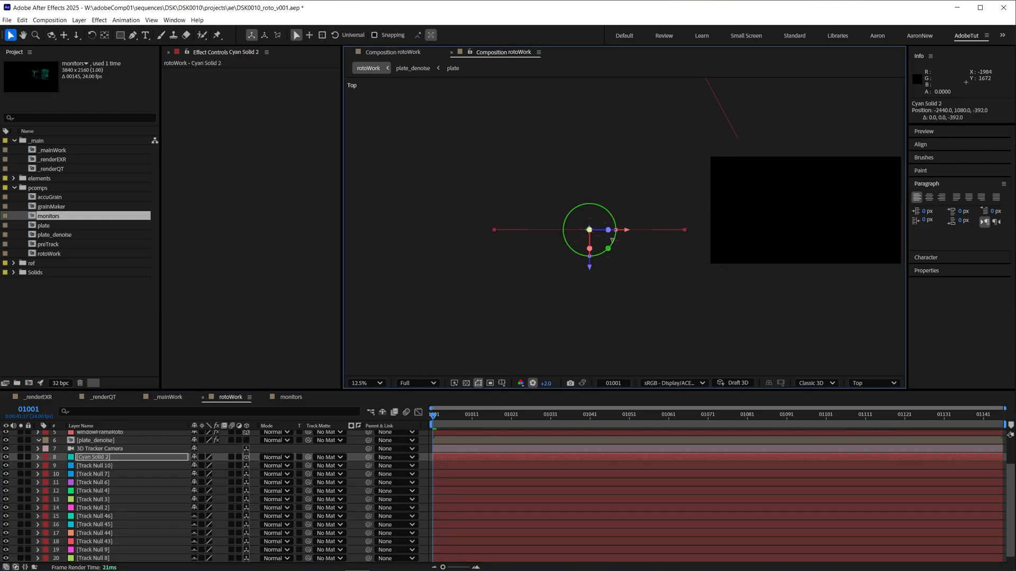
click(873, 383)
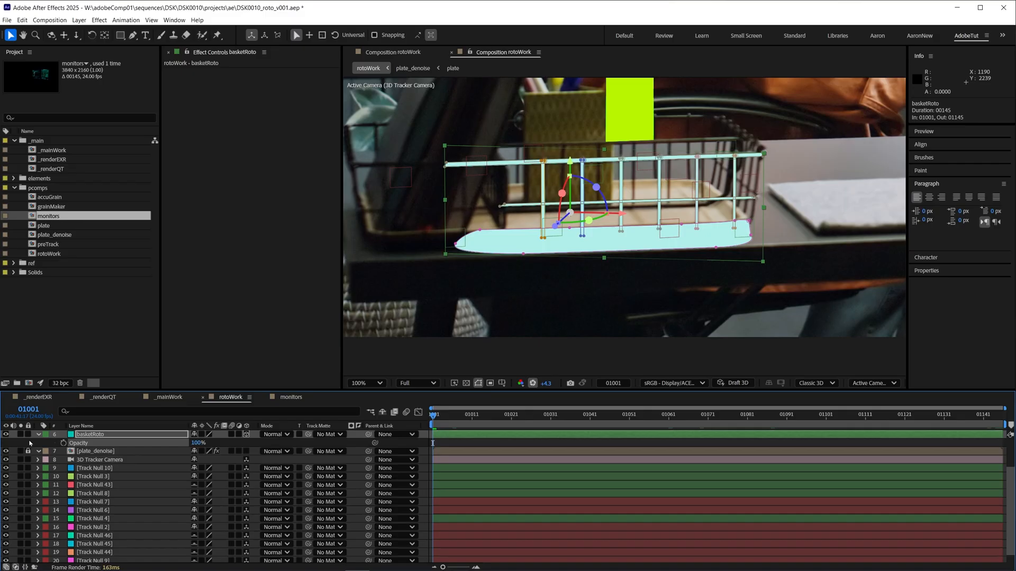
click(101, 448)
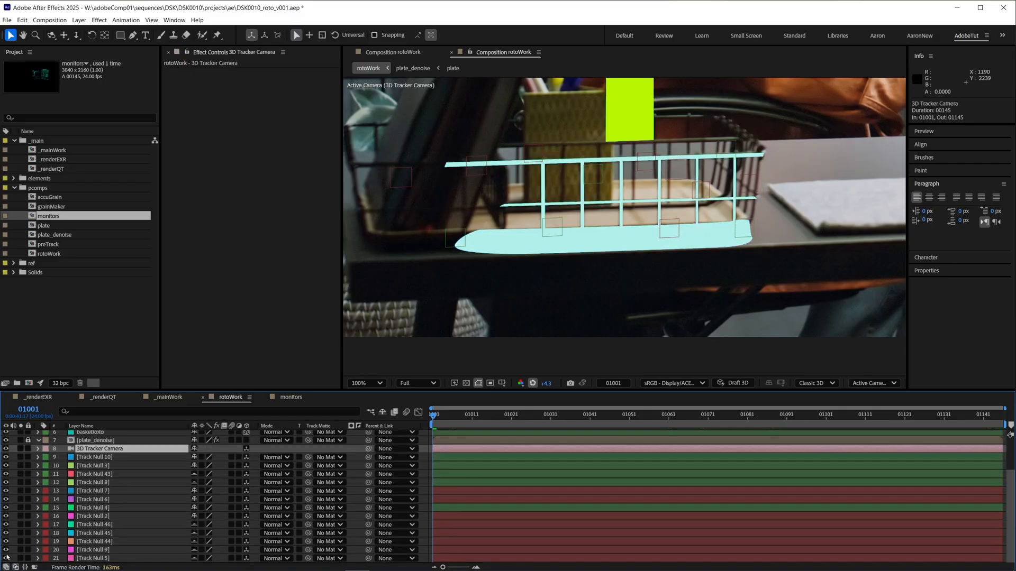
Set the roto layers' Fill colours to red, green and blue channel mattes.
key(ctrl+space)
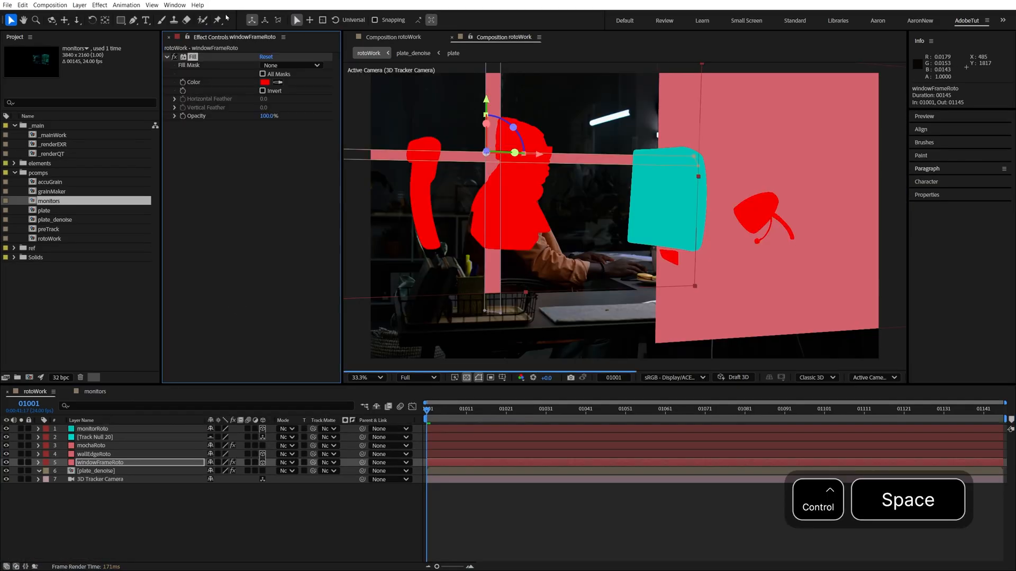
click(265, 81)
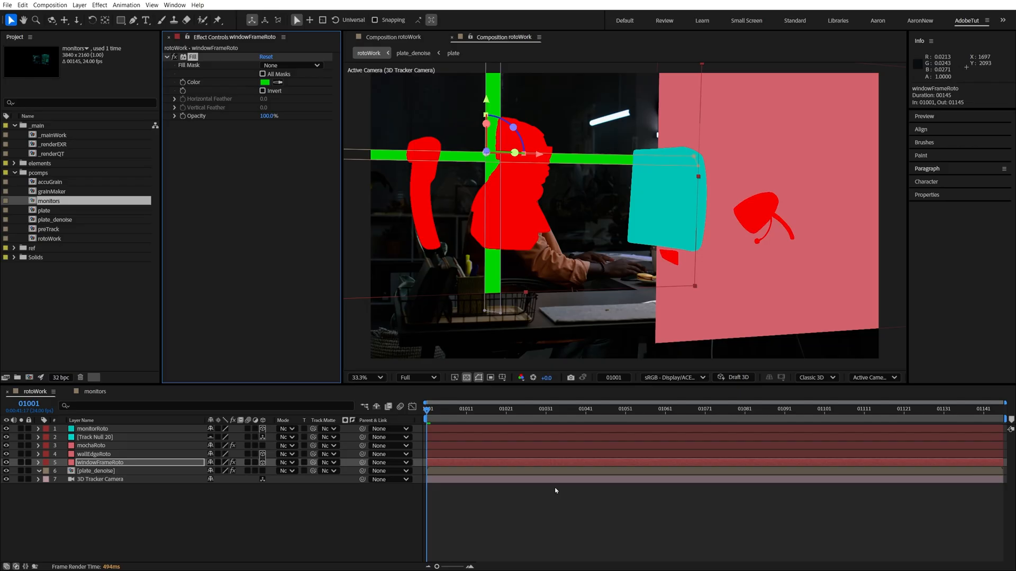
click(542, 409)
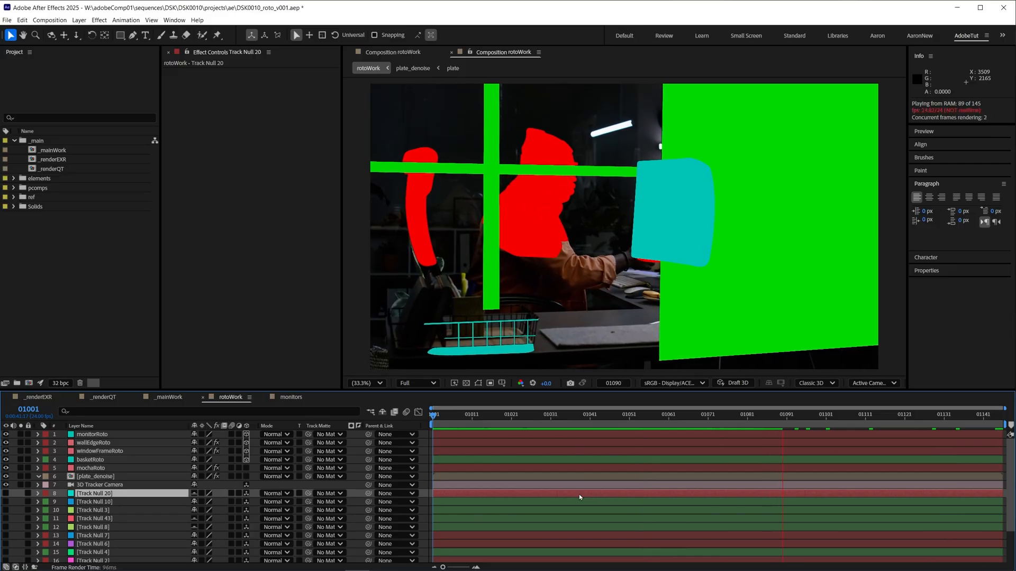
Add the bg and garbageMatte layers and view the composition's alpha channel.
click(888, 414)
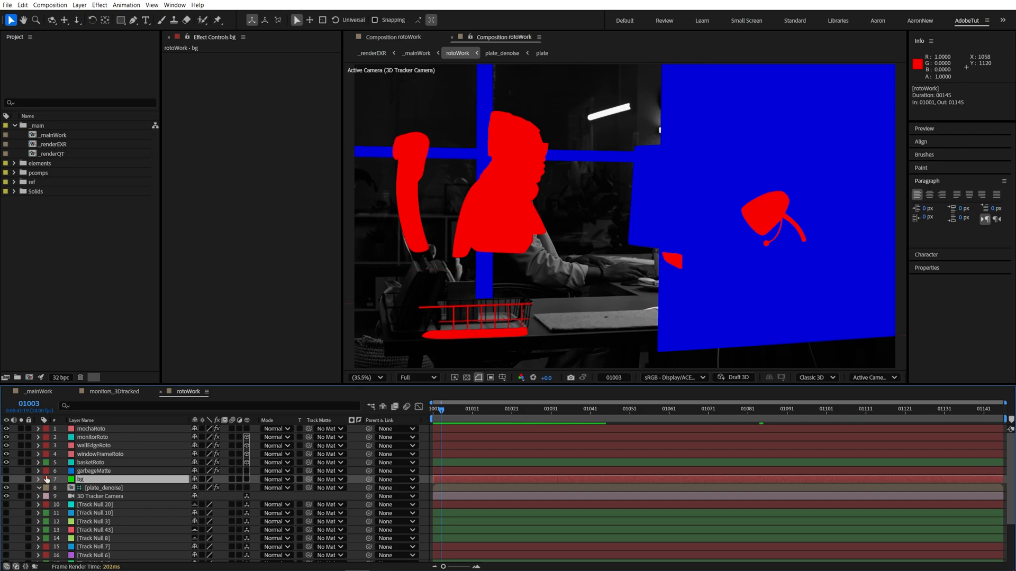
click(94, 471)
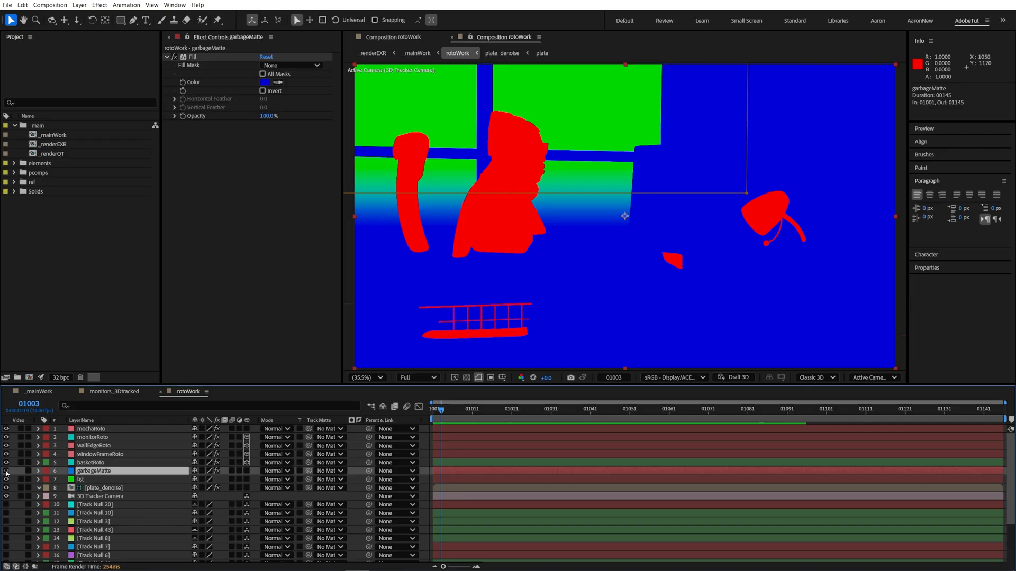
mouse_move(389, 178)
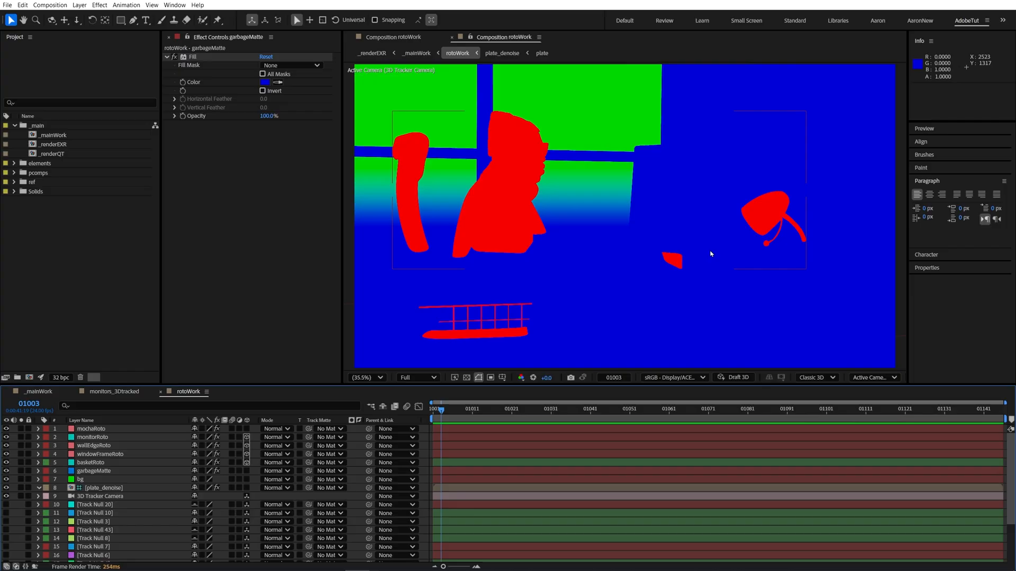
key(alt+1)
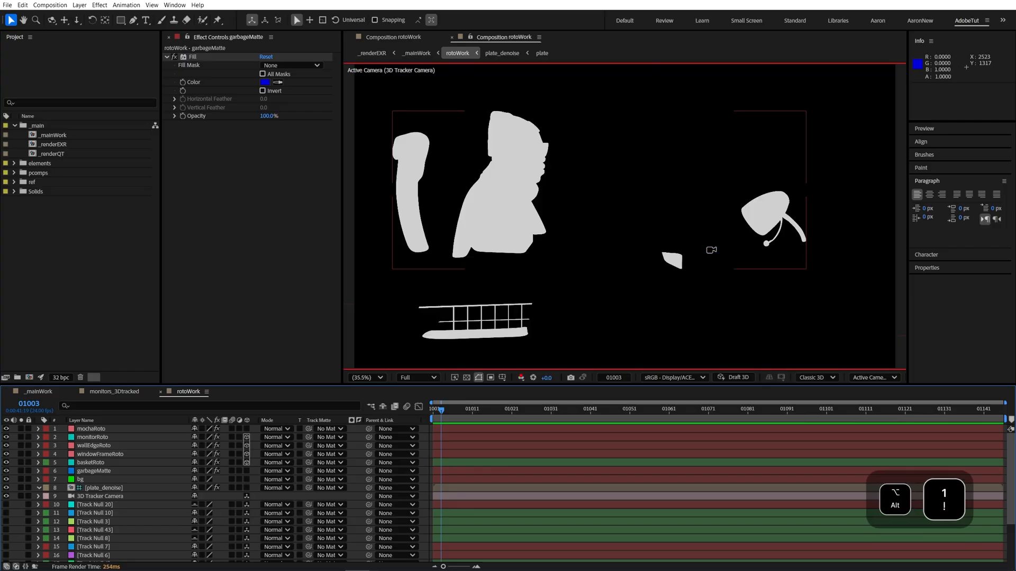